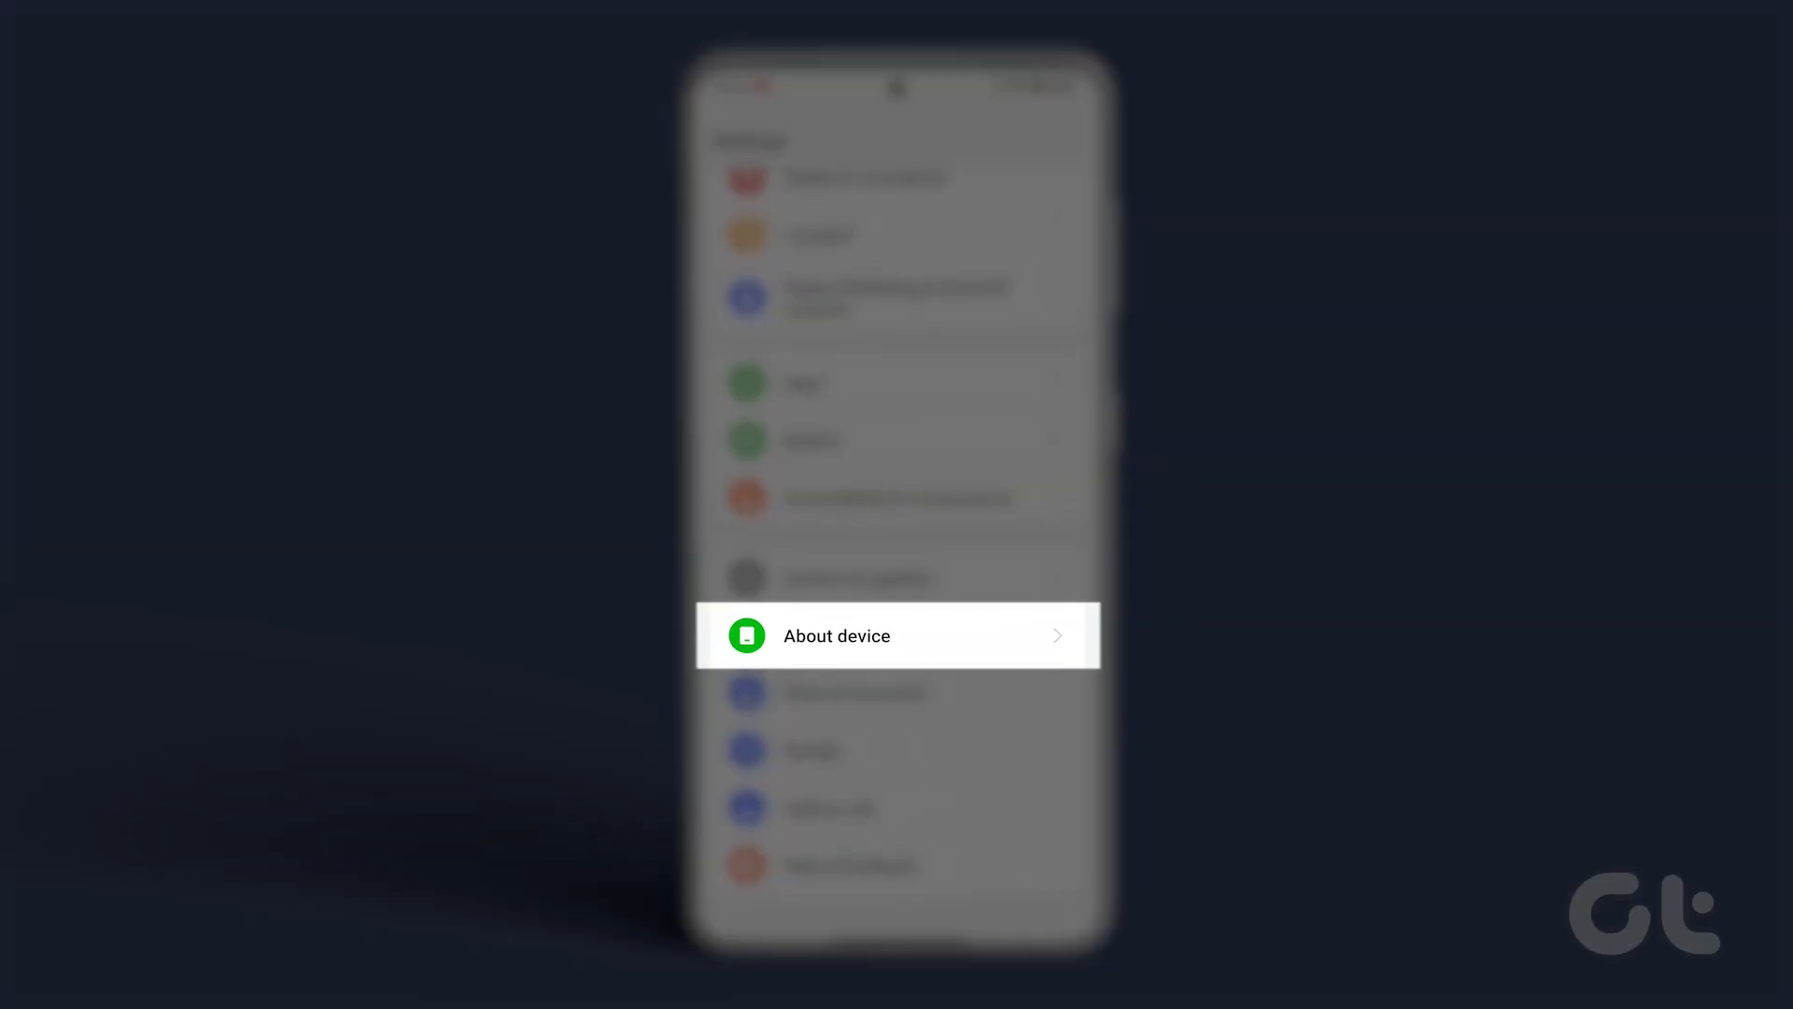
Step: Reach the About device version details listing version number, kernel and ColorOS version
left_click(898, 635)
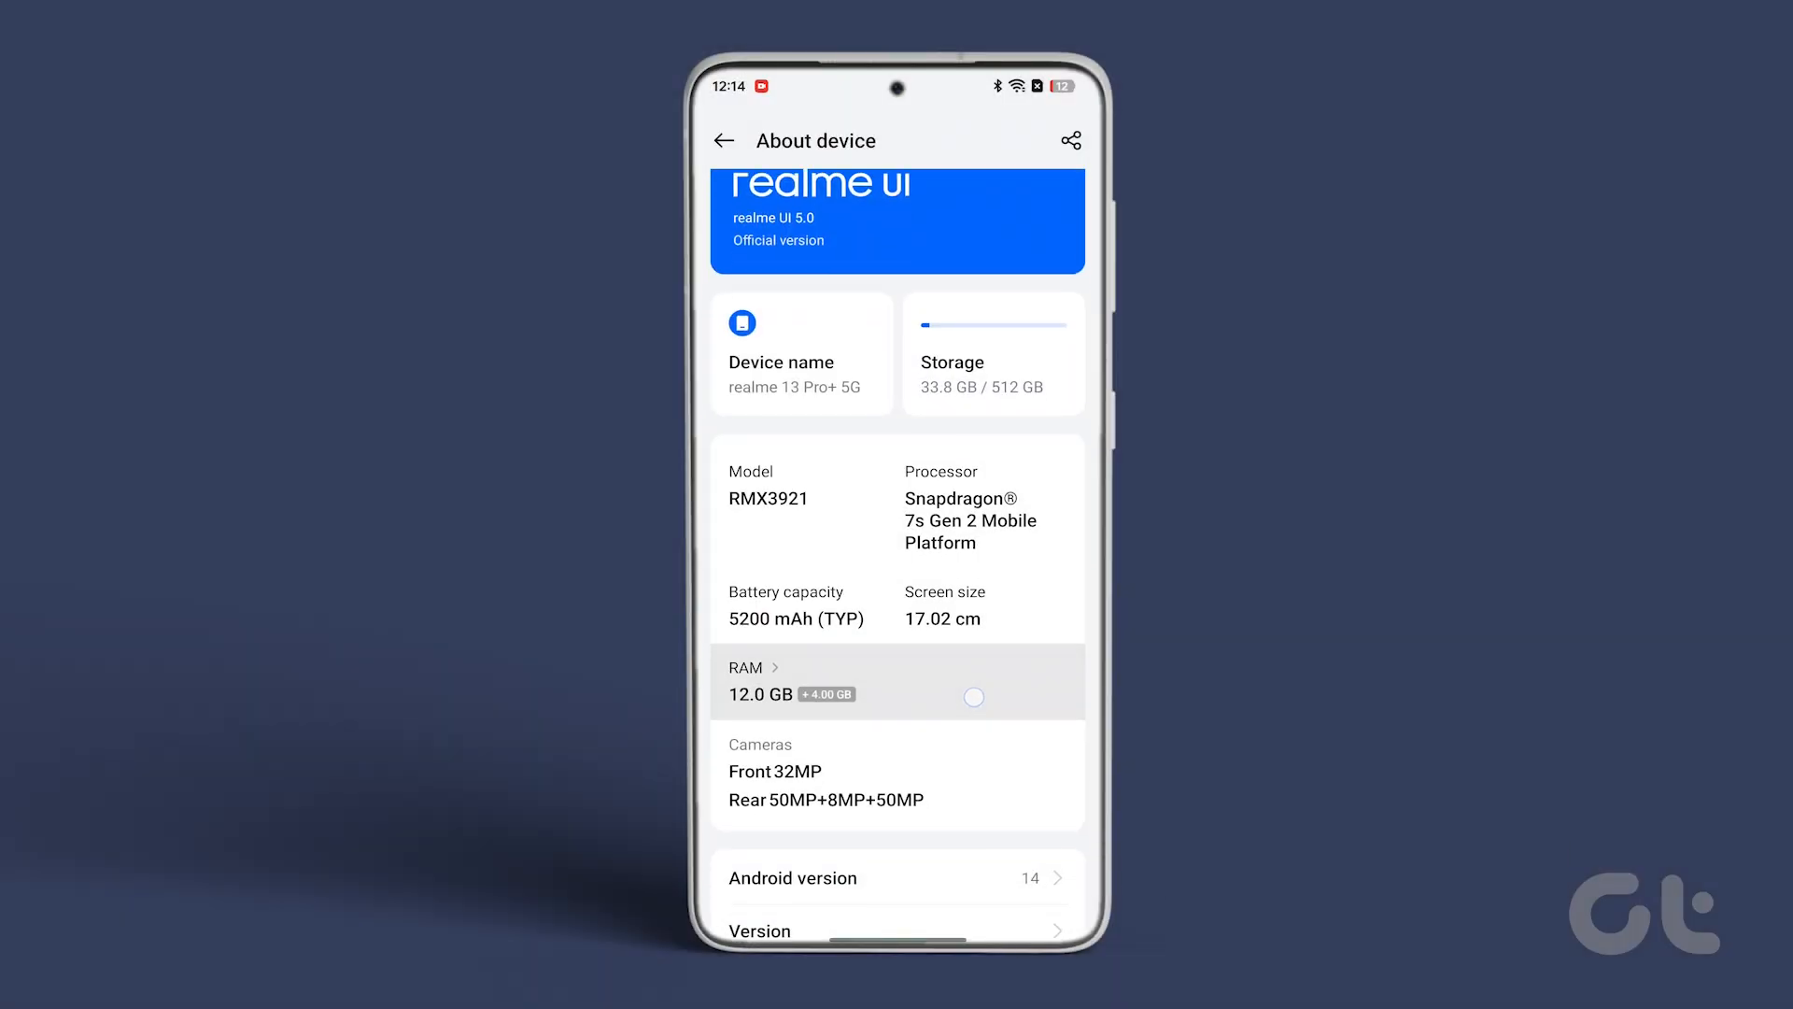
scroll("down", 3)
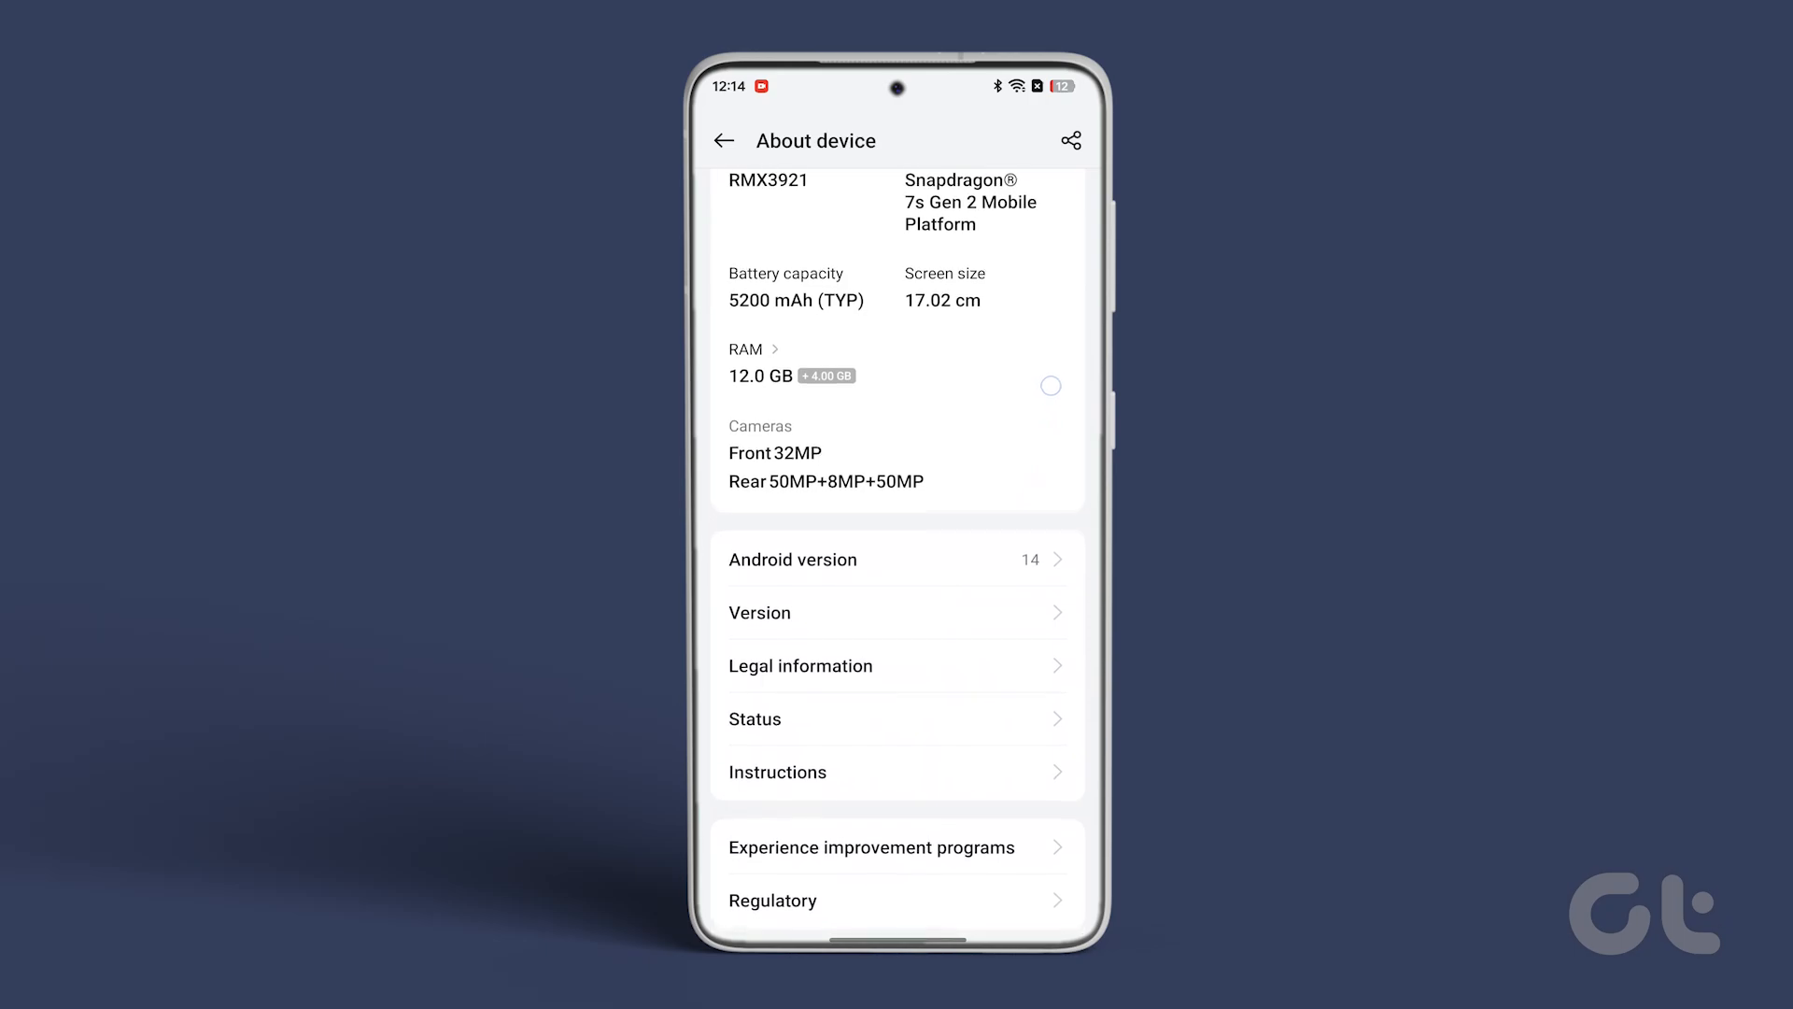
scroll("down", 3)
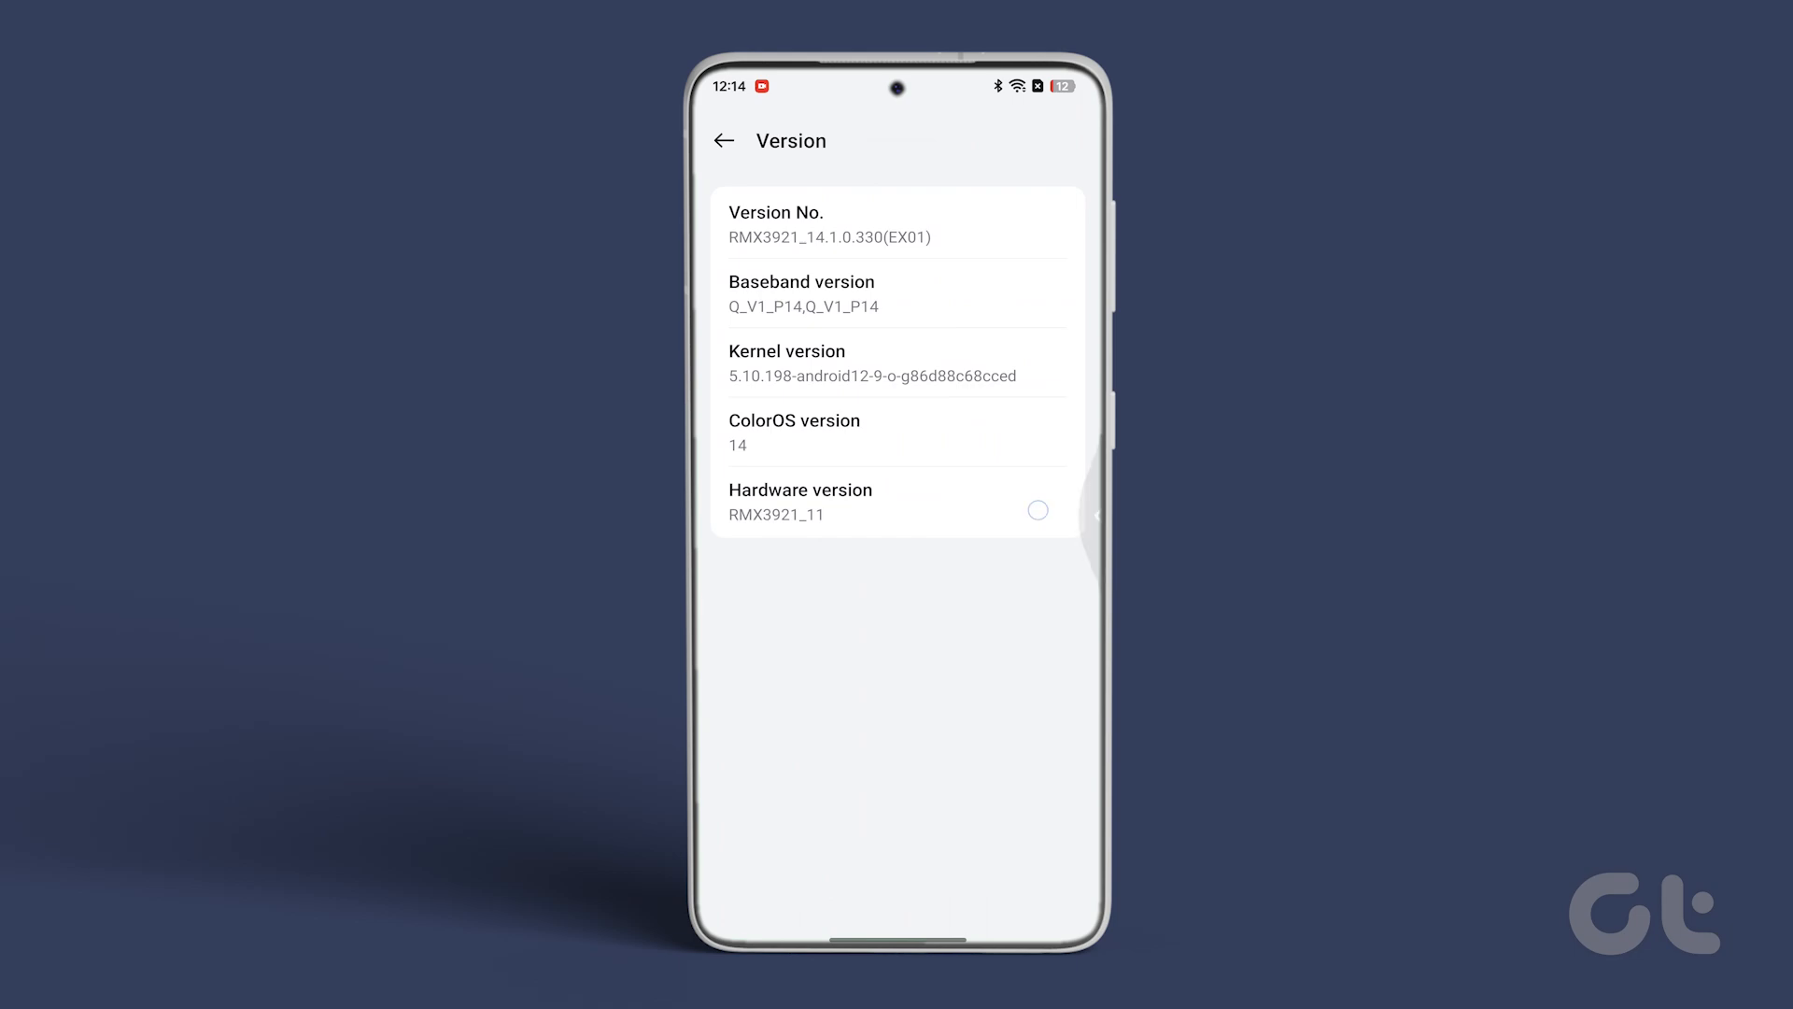
left_click(723, 140)
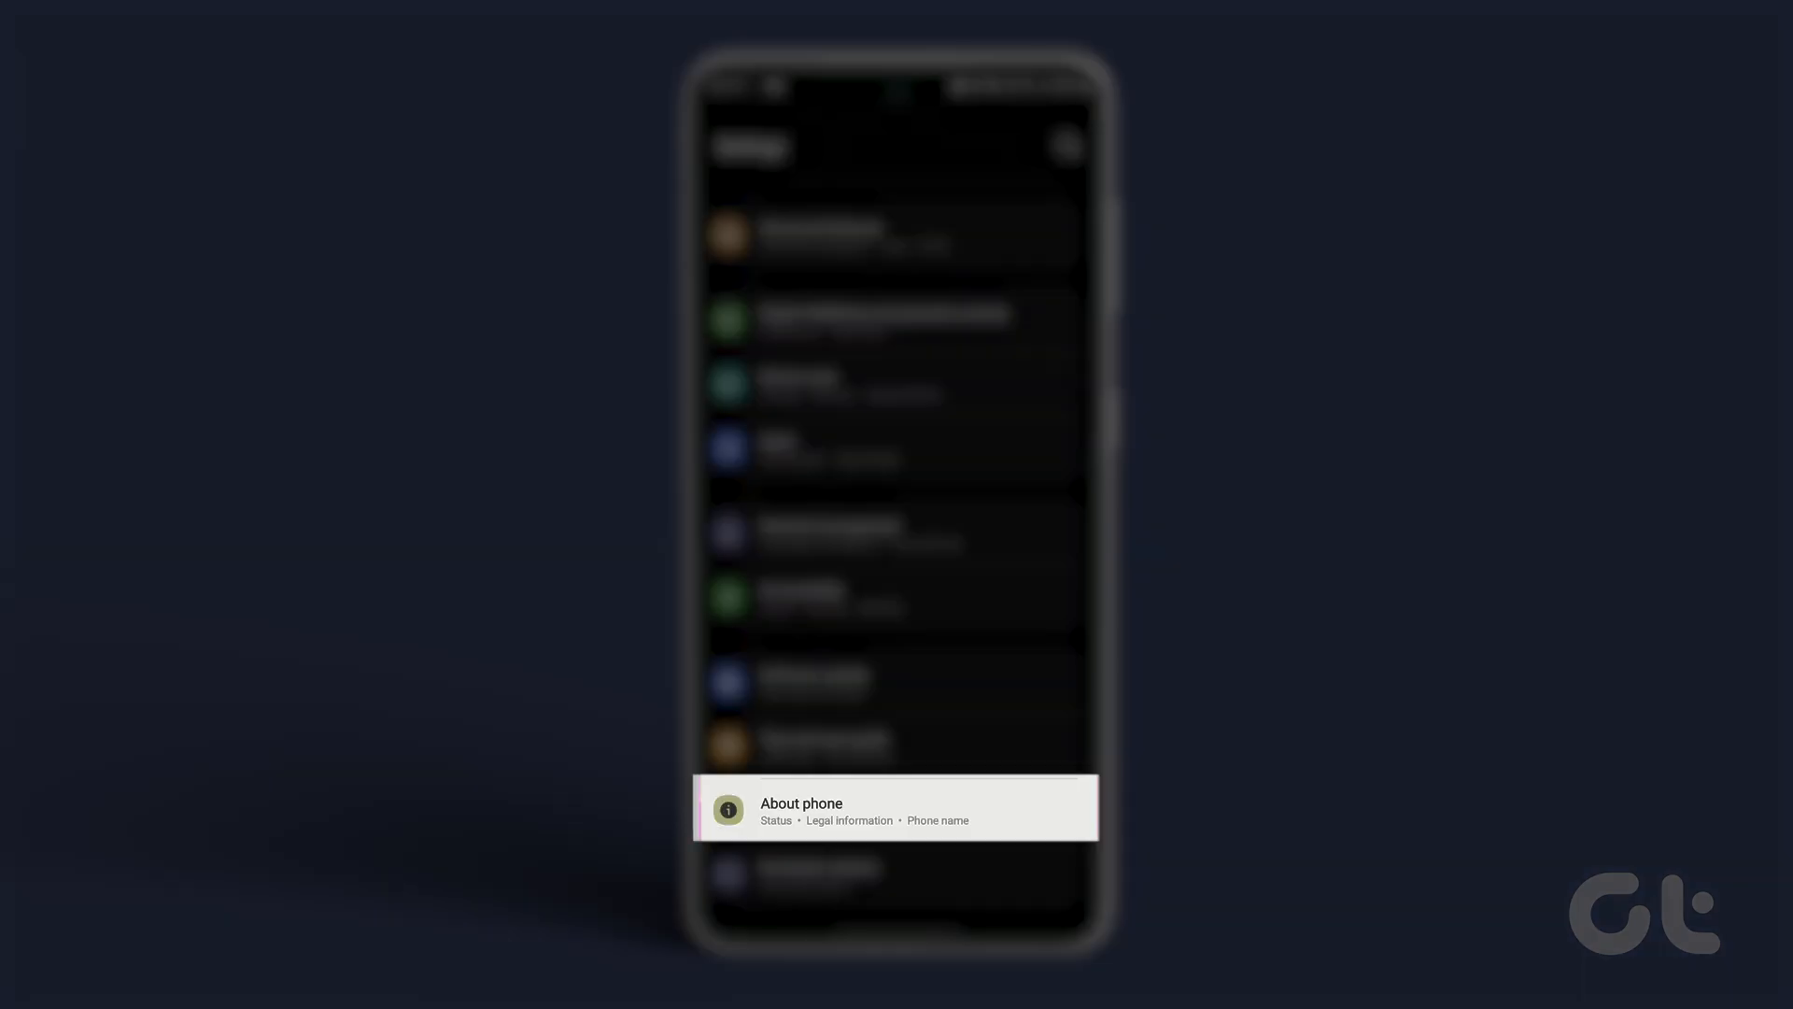
Step: Reach About phone's Software information showing One UI 6.1 and Android 14
left_click(894, 809)
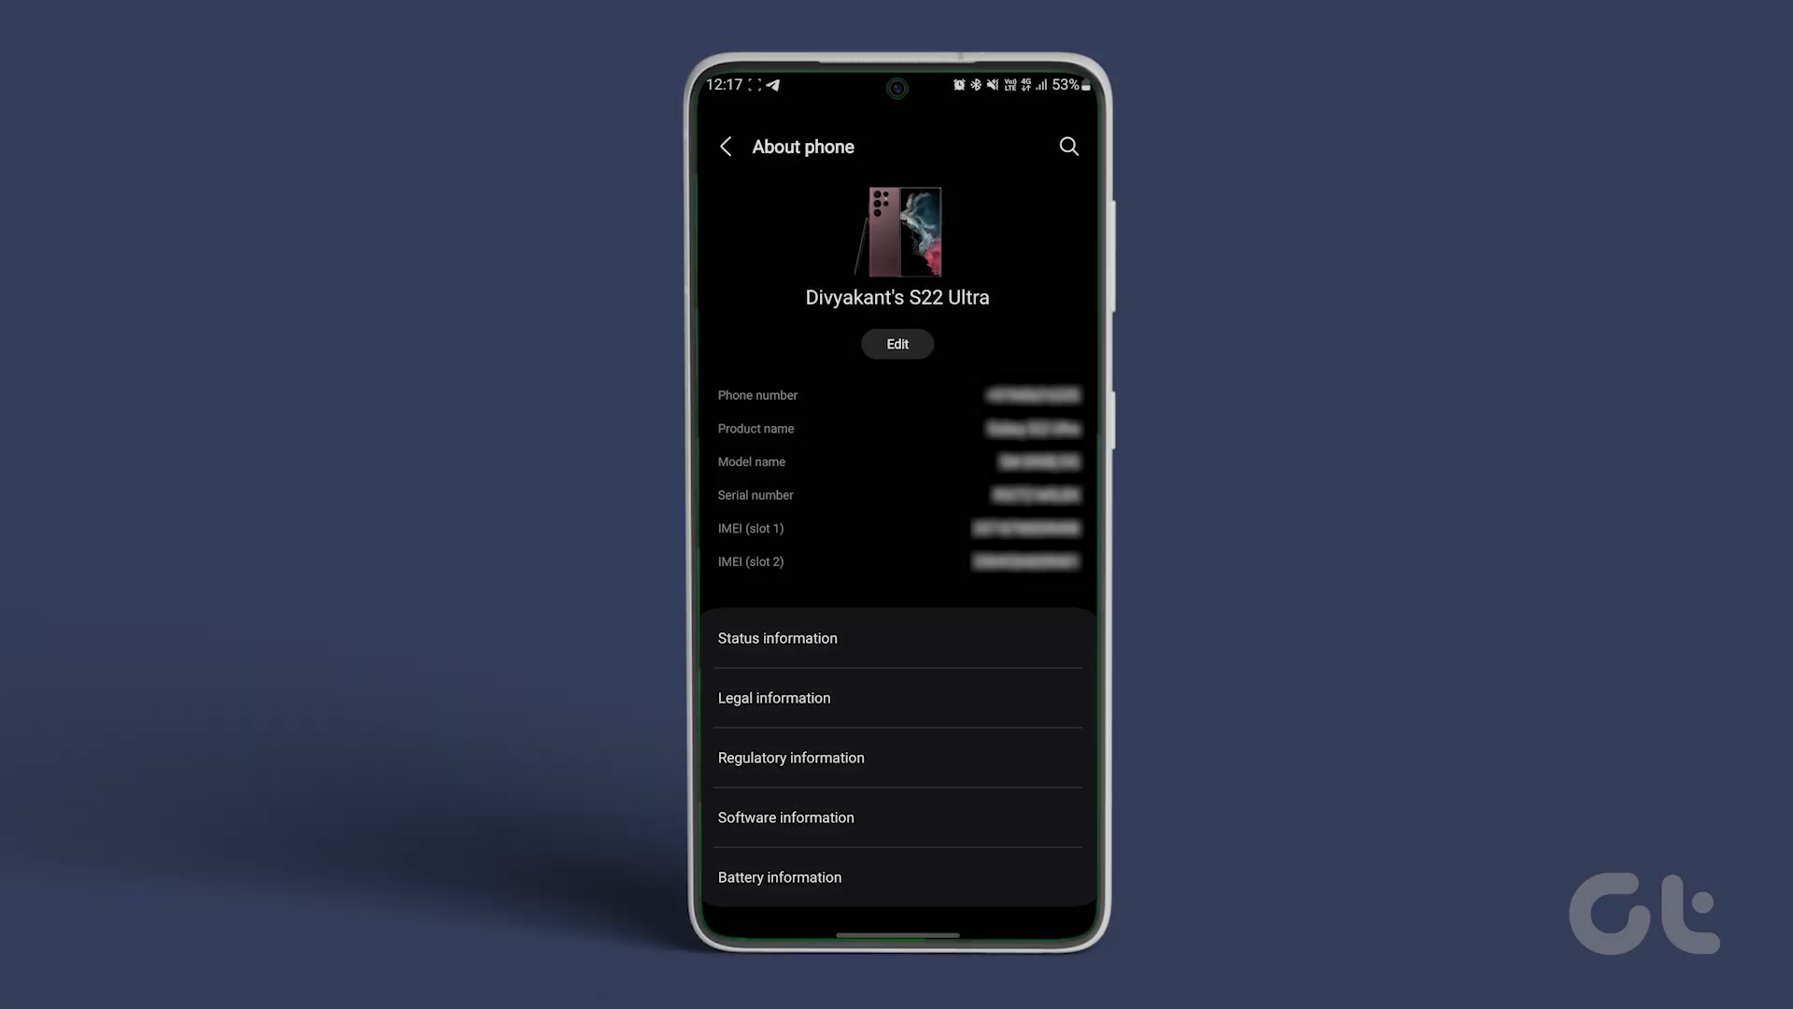
left_click(786, 816)
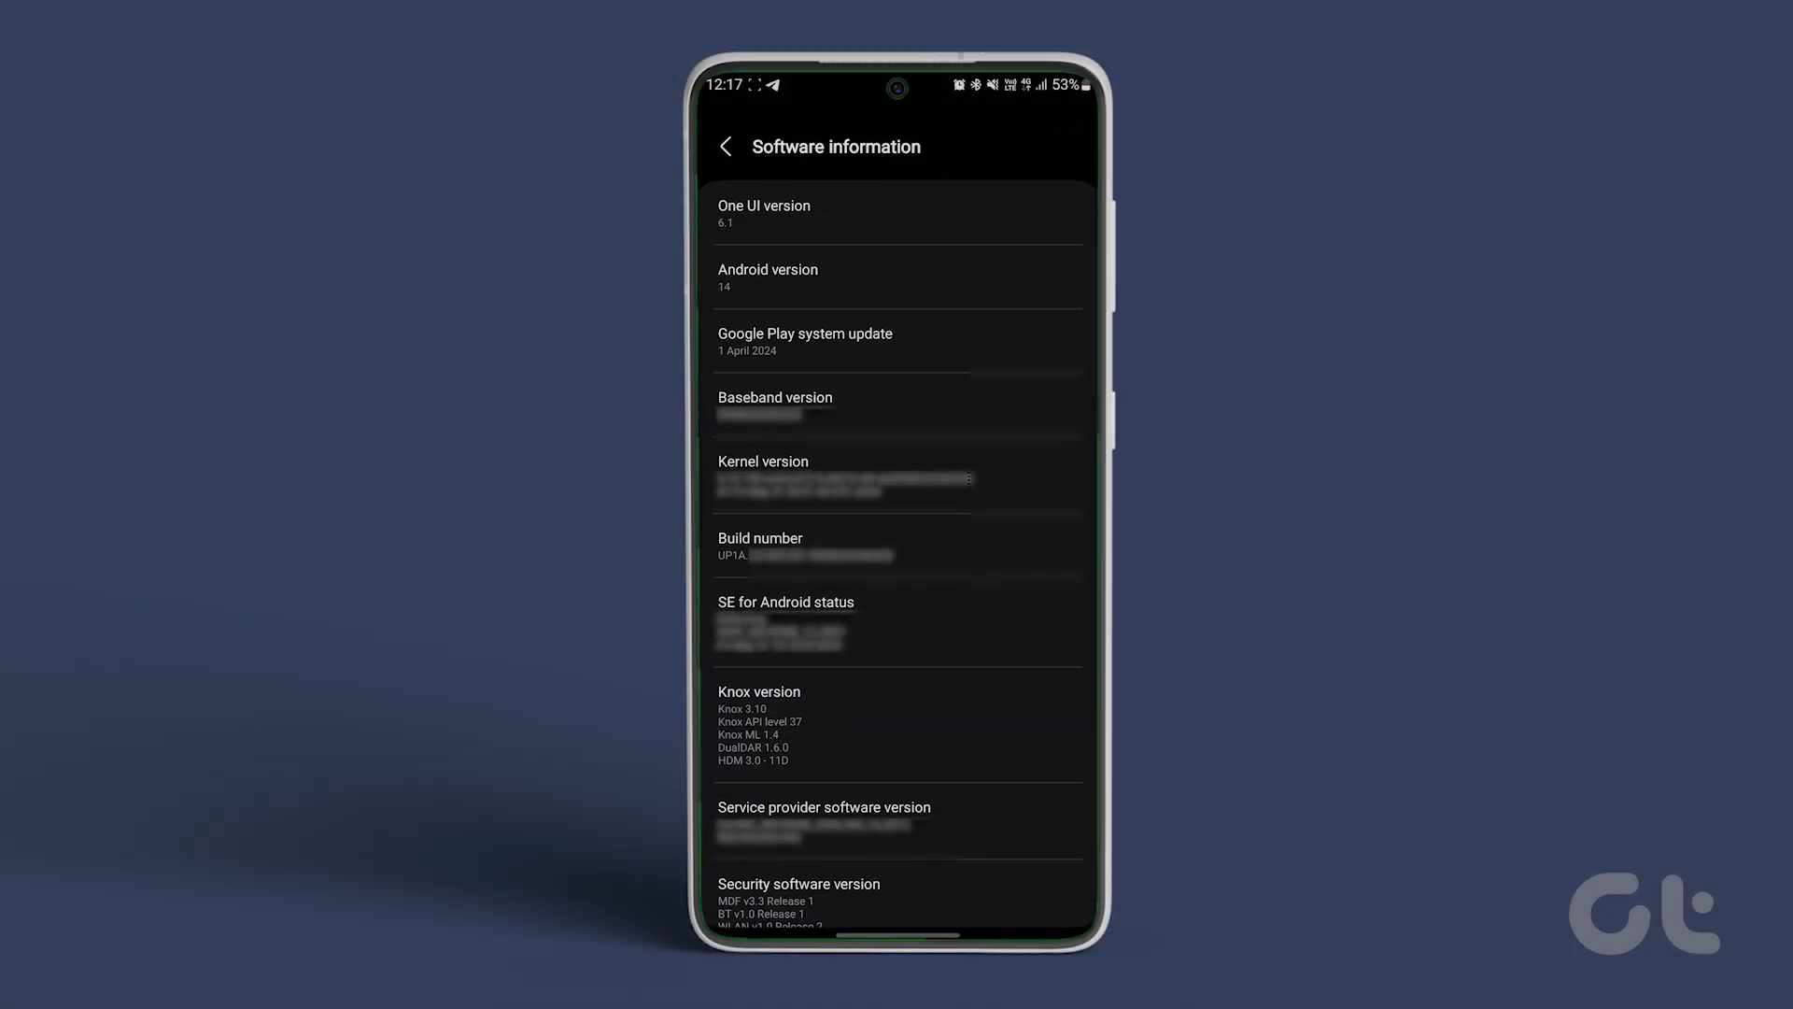